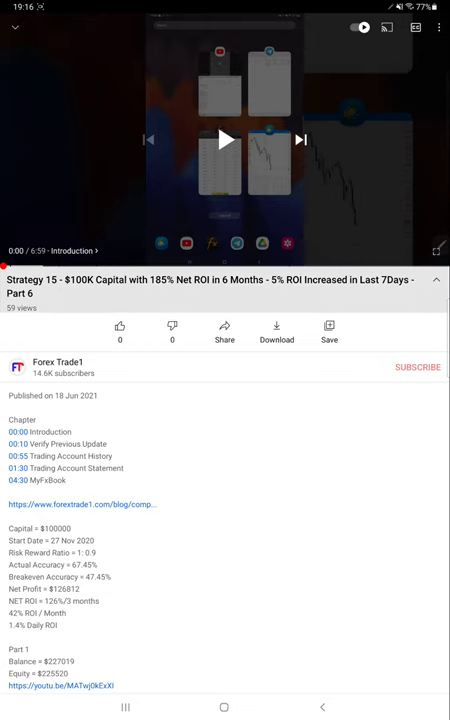
Switch from the Strategy 15 Part 6 video to the account's Myfxbook stats page
{"action": "left_click", "coordinate": [436, 280]}
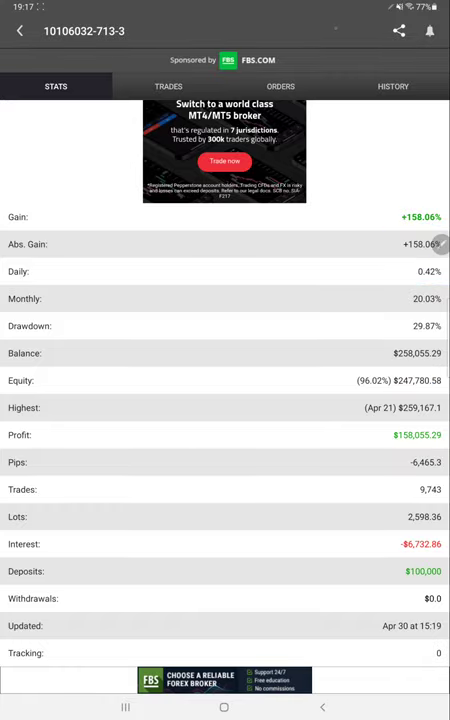
Browse the account's Myfxbook trade history down through the listed trades
{"action": "left_click", "coordinate": [168, 86]}
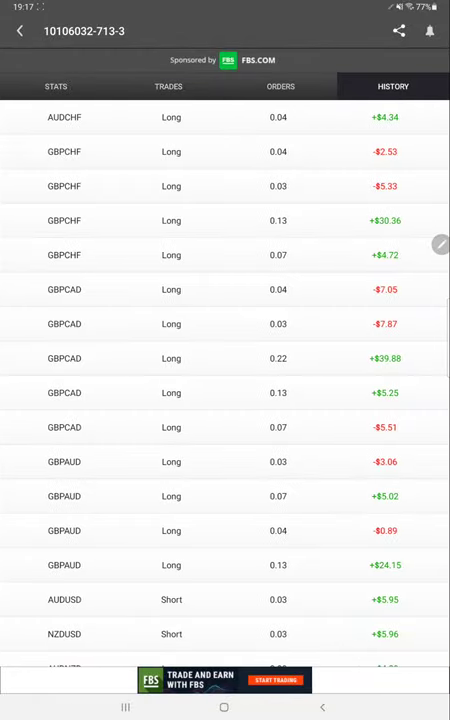
{"action": "scroll", "scroll_direction": "down", "scroll_amount": 3}
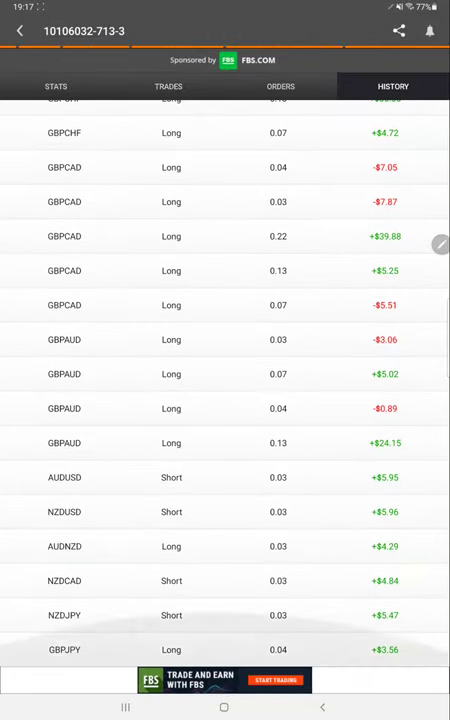
{"action": "scroll", "scroll_direction": "down", "scroll_amount": 3}
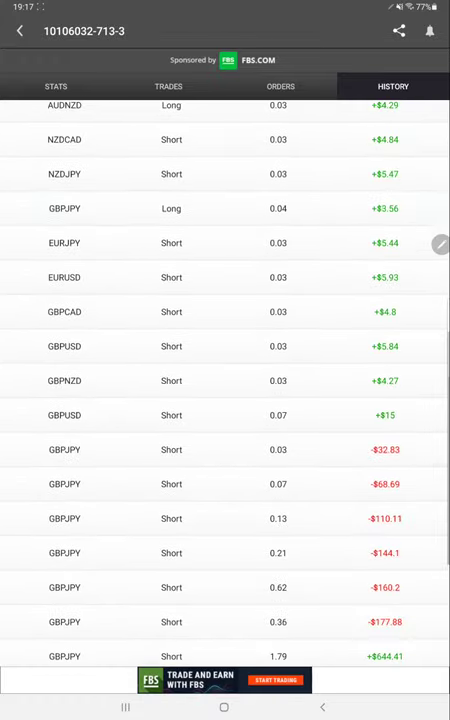
{"action": "scroll", "scroll_direction": "down", "scroll_amount": 3}
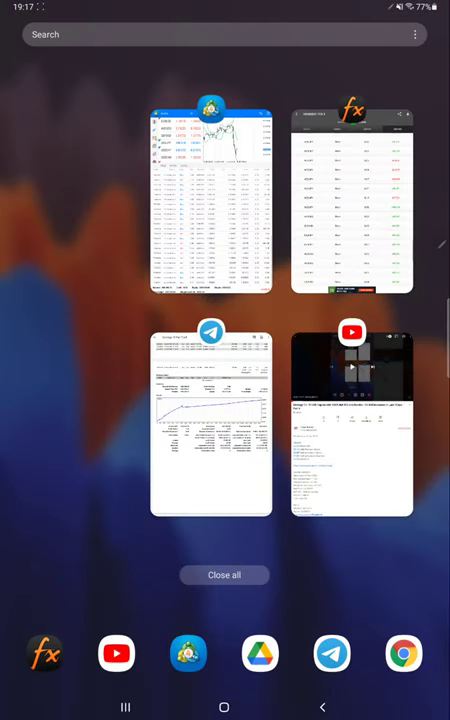
Switch to MetaTrader 5 and view the account's trade history list
{"action": "left_click", "coordinate": [211, 200]}
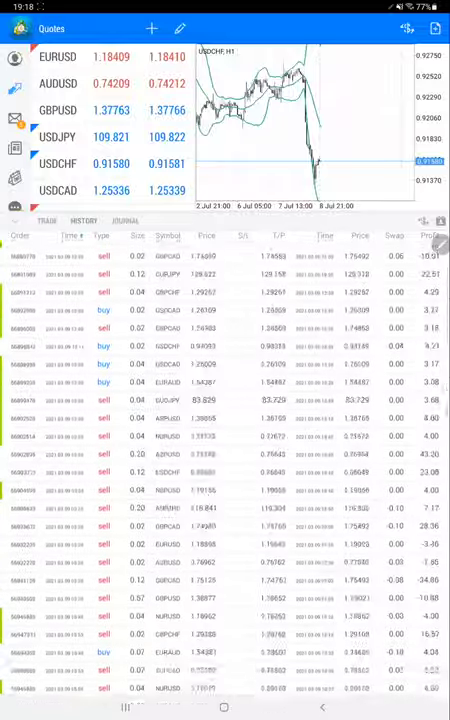
Scroll the history to the 8 July trades and the 194,392.41 profit total
{"action": "scroll", "scroll_direction": "down", "scroll_amount": 3}
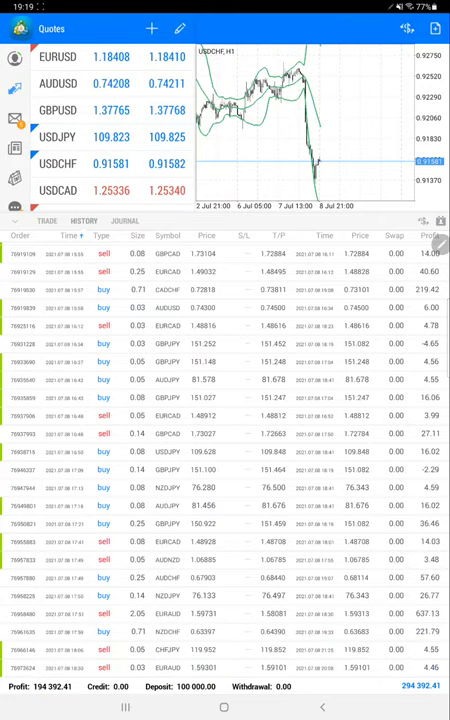
Open Strategy 15 Part 7.pdf from recent apps and handwrite R:R 1:0.8
{"action": "left_click", "coordinate": [125, 707]}
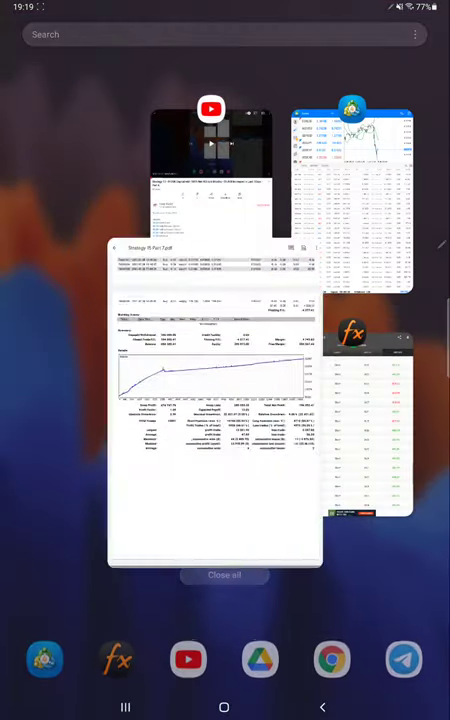
{"action": "left_click", "coordinate": [214, 410]}
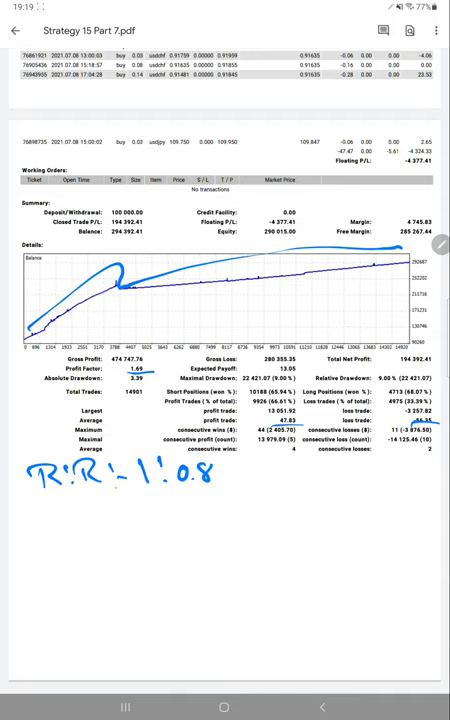
Extend the ratio to 1:0.84 and add B.E 54% and Acc 66% lines
{"action": "type", "text": "4"}
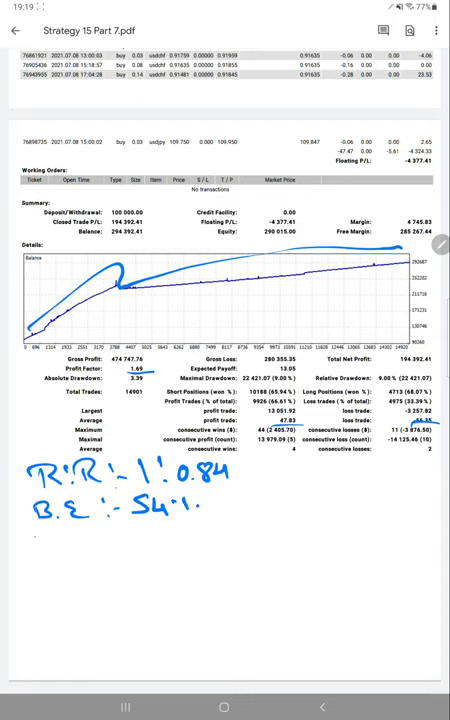
{"action": "type", "text": "Acc :"}
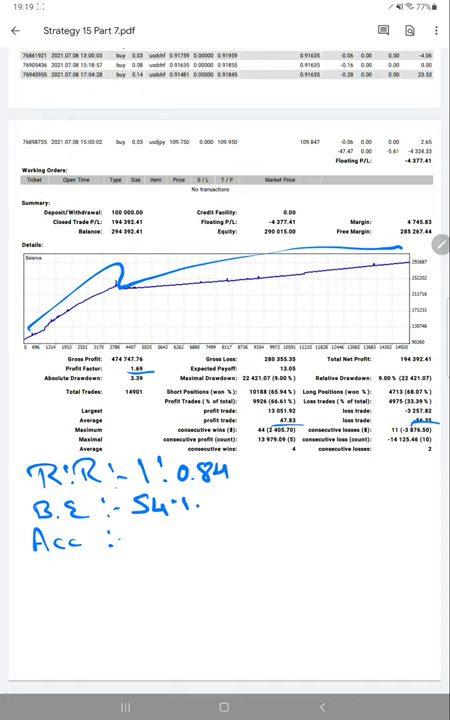
{"action": "type", "text": "66%"}
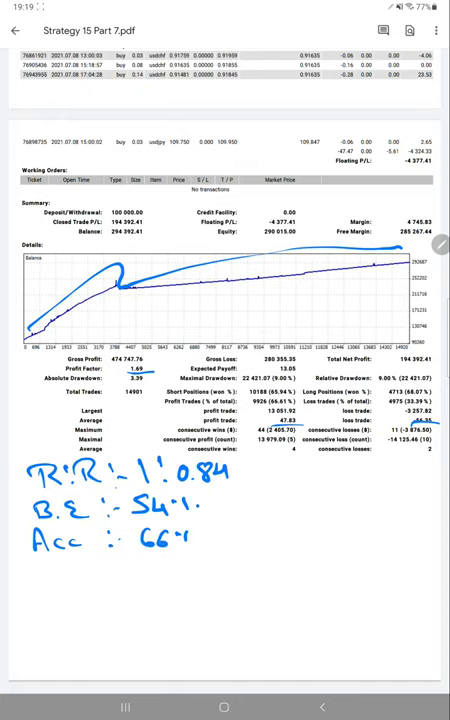